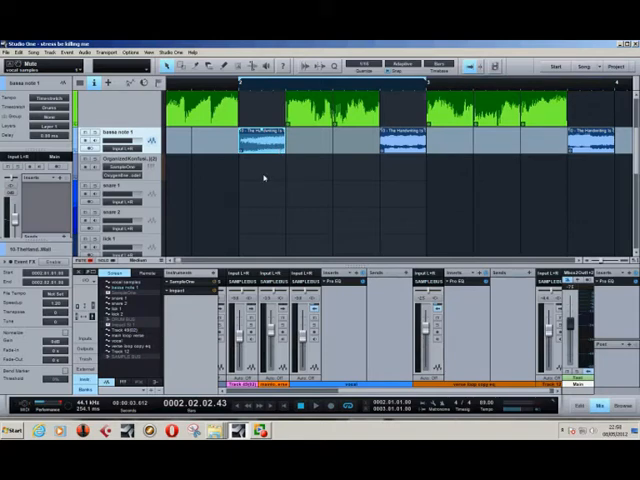
pyautogui.moveTo(264, 175)
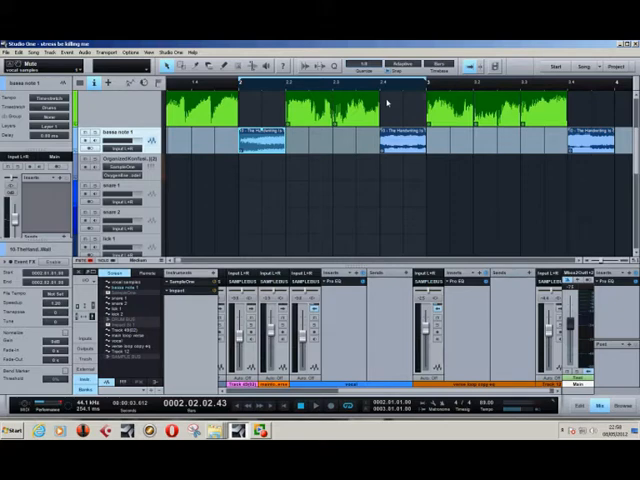
pyautogui.moveTo(384, 98)
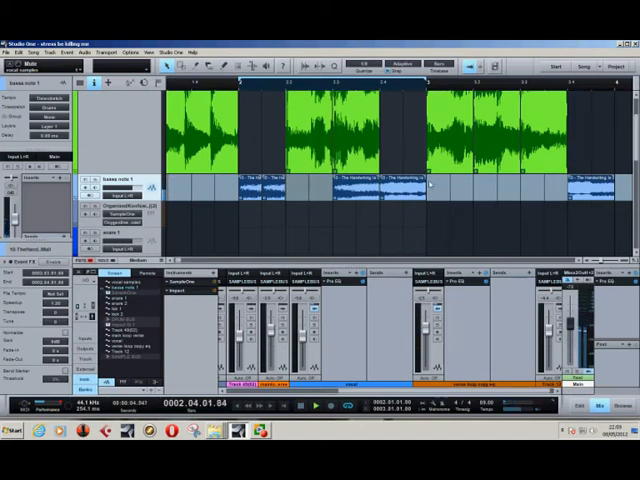
# Place another audio slice into a gap on the top sample track beneath the vocal waveform
pyautogui.click(390, 185)
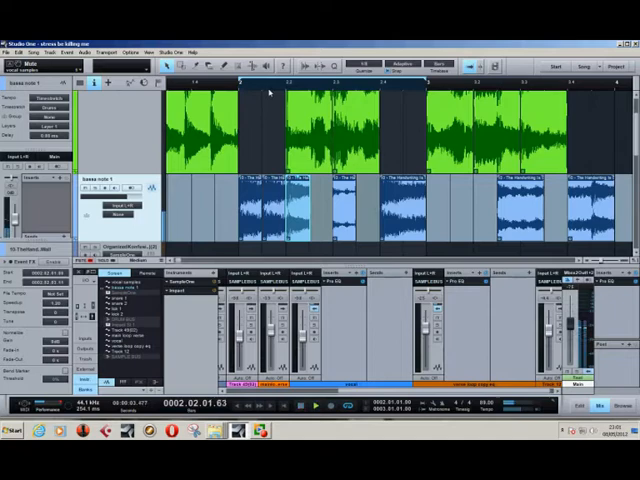
# Select the sliced beat pattern on the top sample track so it can be duplicated across bars
pyautogui.click(298, 406)
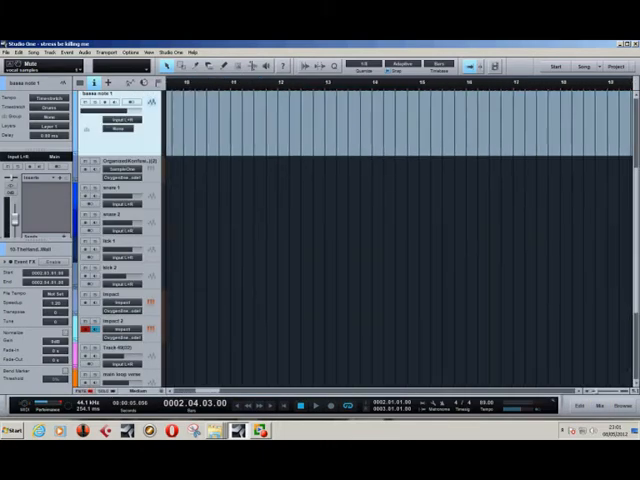
pyautogui.hscroll(3)
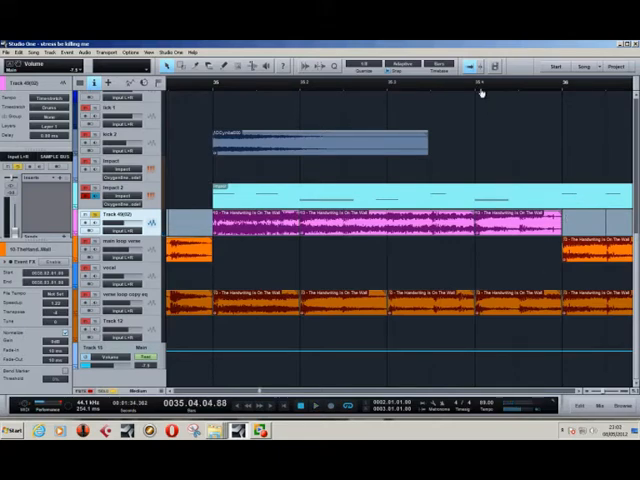
pyautogui.moveTo(545, 128)
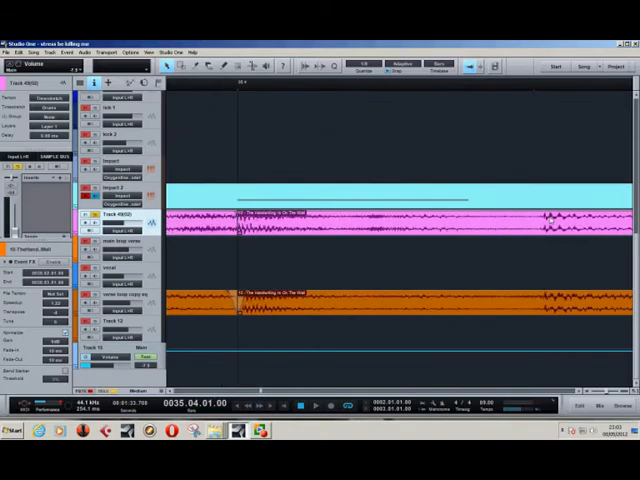
pyautogui.moveTo(567, 106)
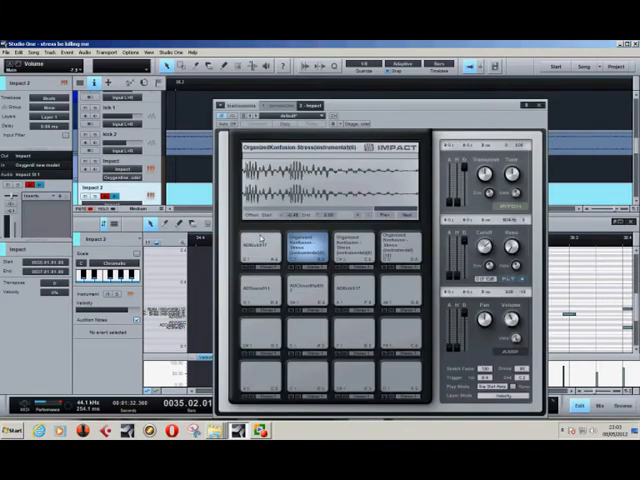
# Bring up the file browser on the song folder with its Bounces, Cache and Media folders
pyautogui.click(260, 252)
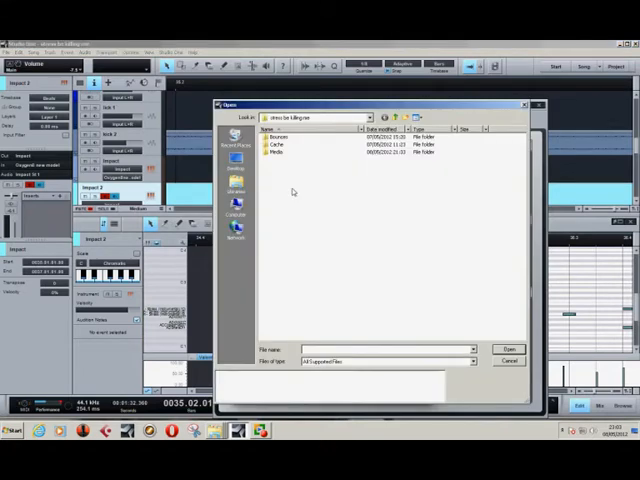
pyautogui.click(509, 349)
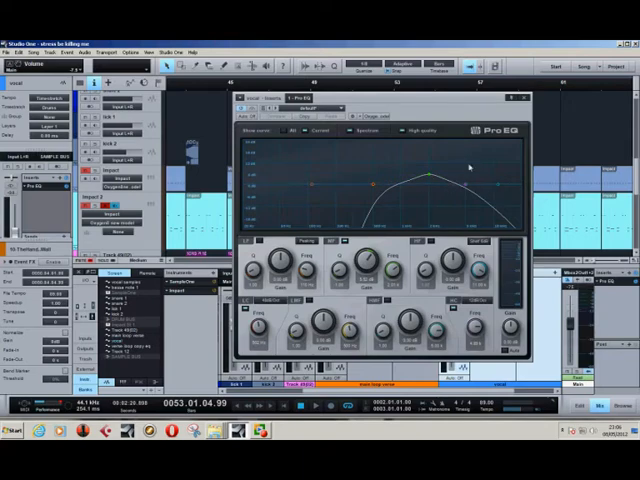
pyautogui.moveTo(470, 170)
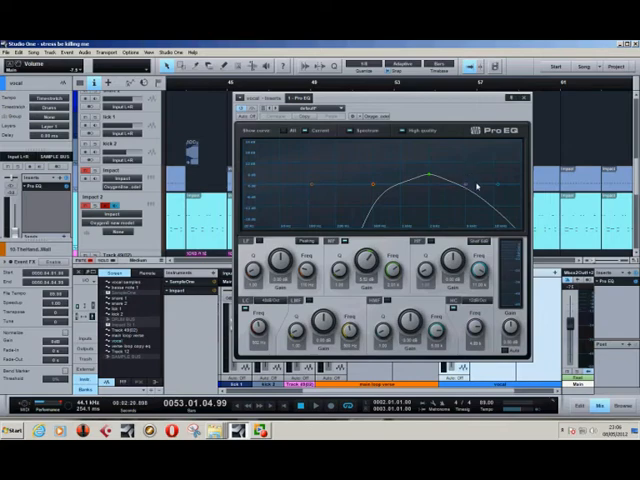
pyautogui.moveTo(483, 181)
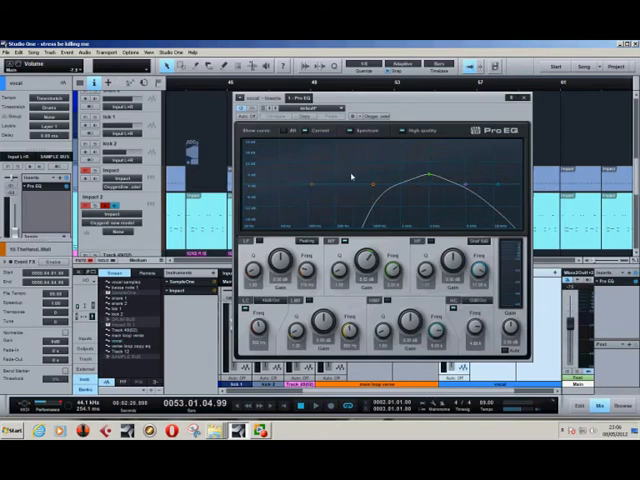
pyautogui.moveTo(426, 184)
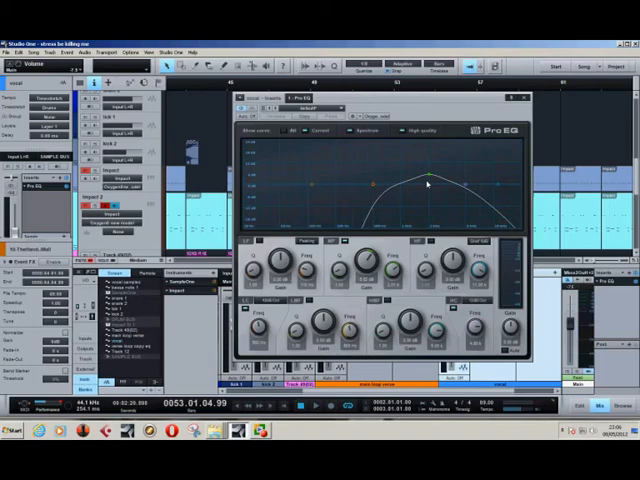
pyautogui.moveTo(422, 183)
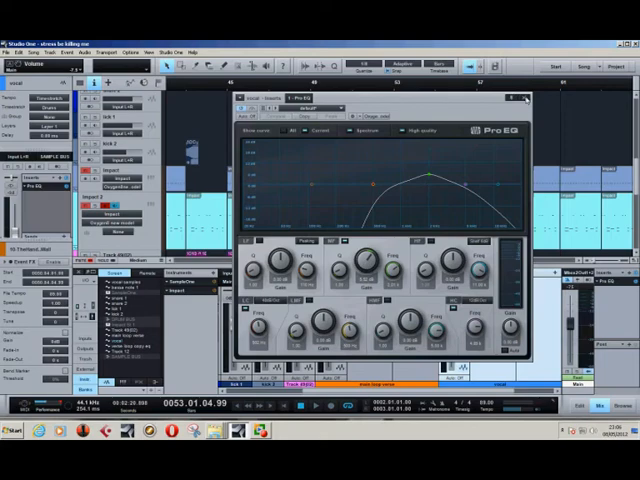
# Close the vocal's Pro EQ window, keeping the broad mid-range boost
pyautogui.click(529, 99)
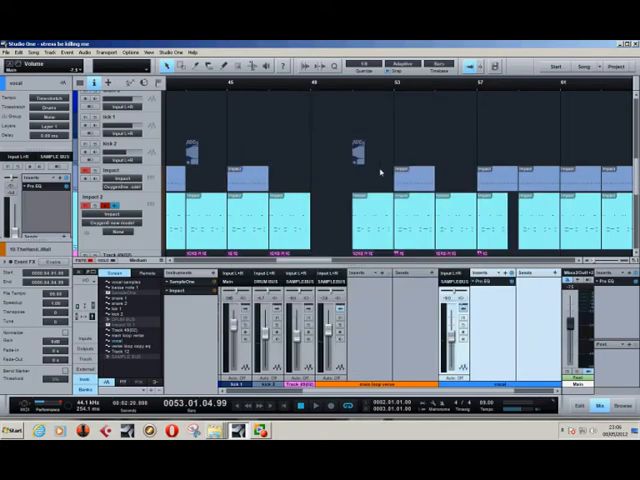